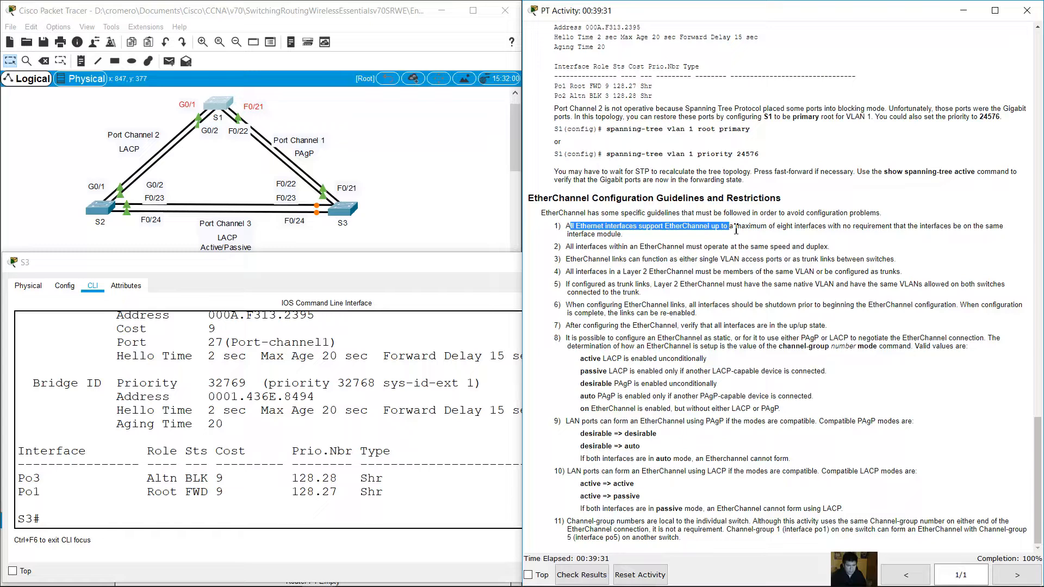
left_click_drag(729, 226, 792, 226)
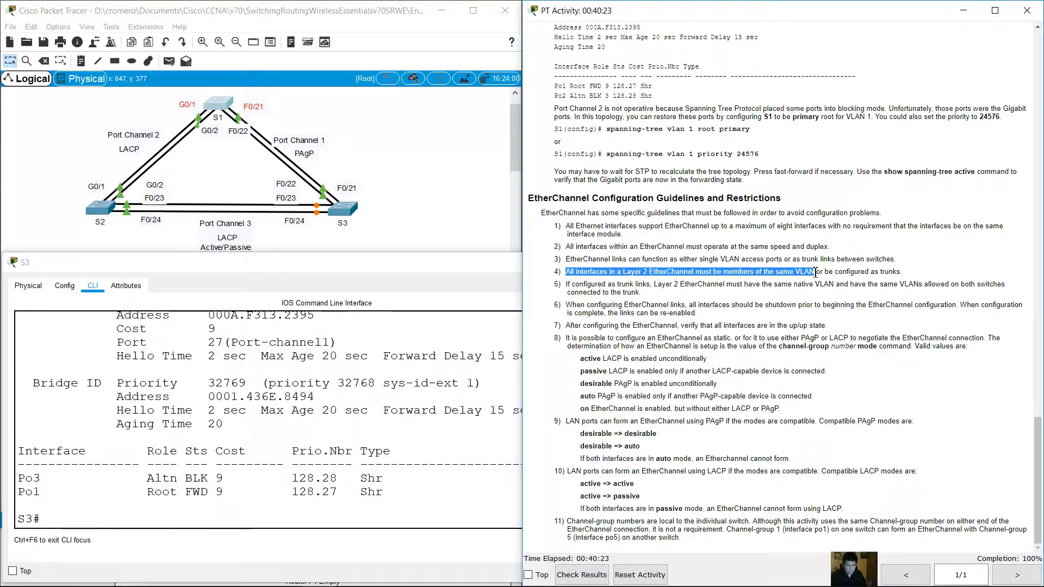
left_click_drag(816, 272, 902, 271)
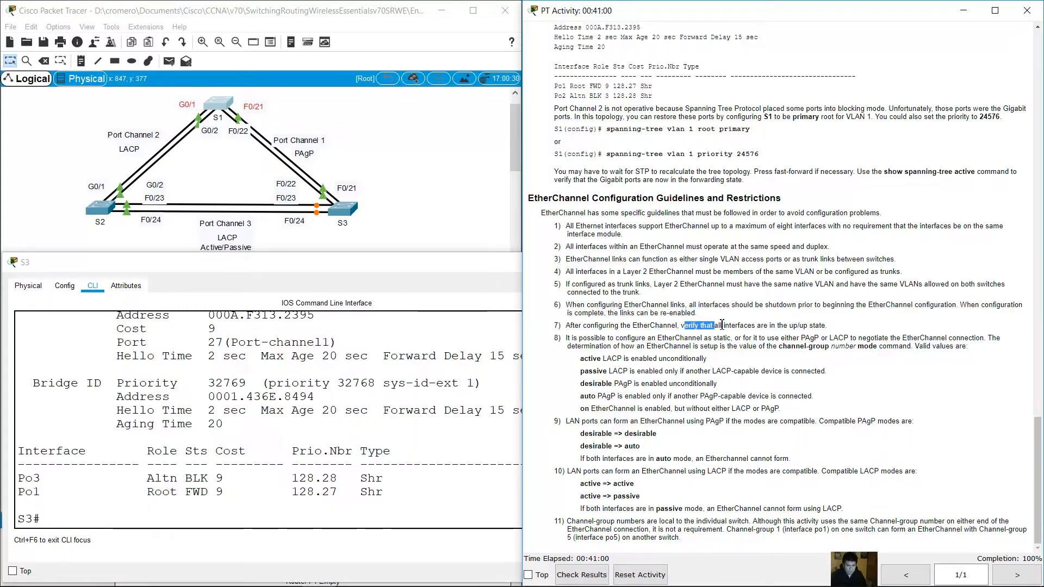
left_click_drag(682, 325, 798, 326)
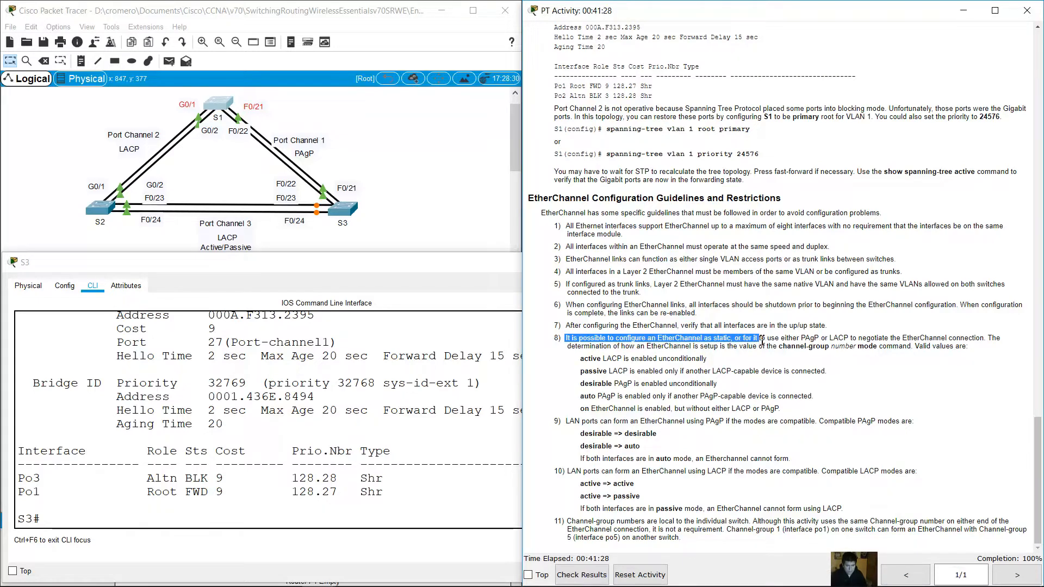
left_click_drag(756, 338, 825, 338)
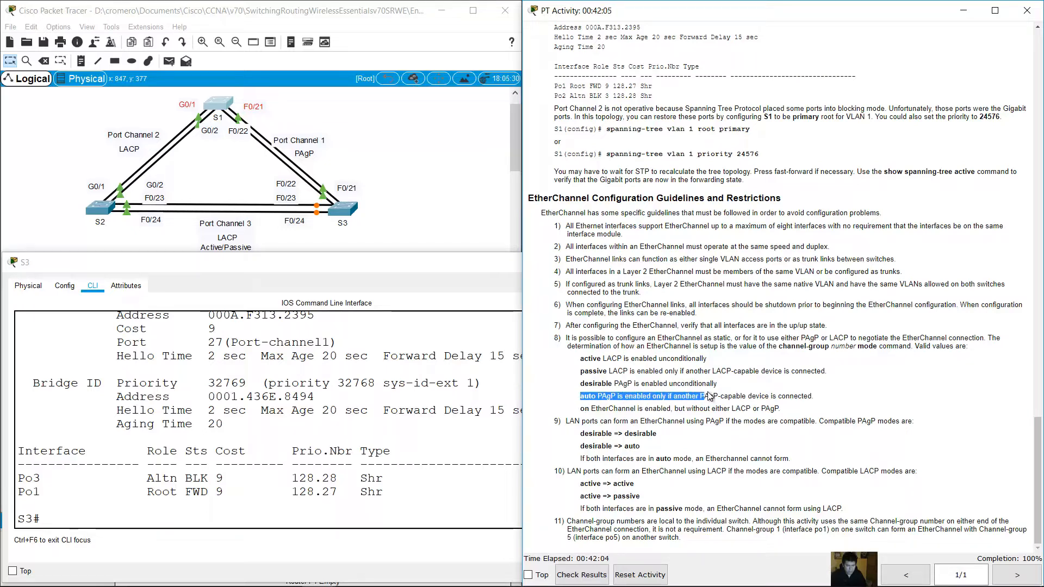
left_click_drag(702, 397, 788, 396)
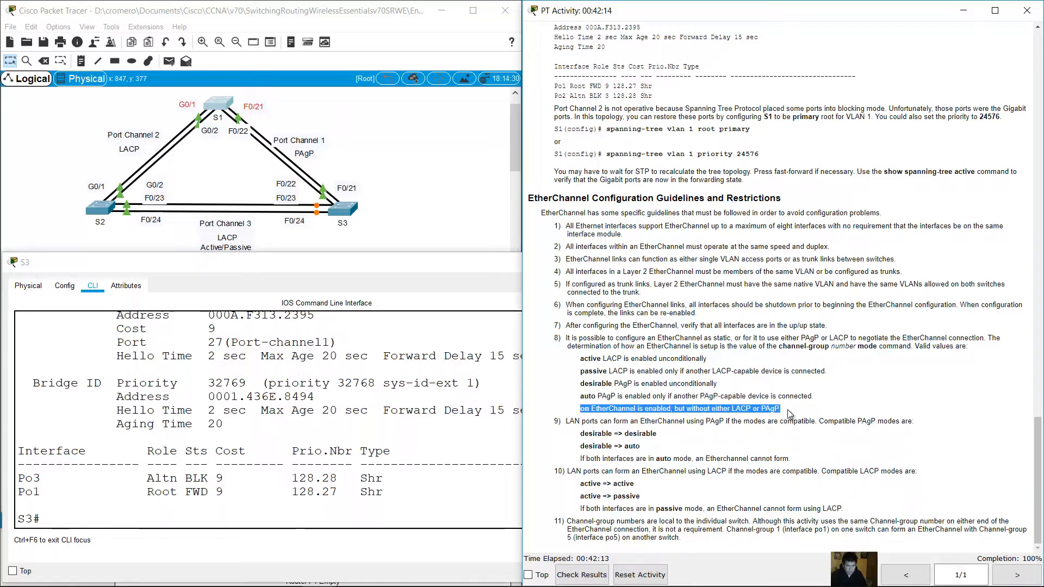
mouse_move(673, 451)
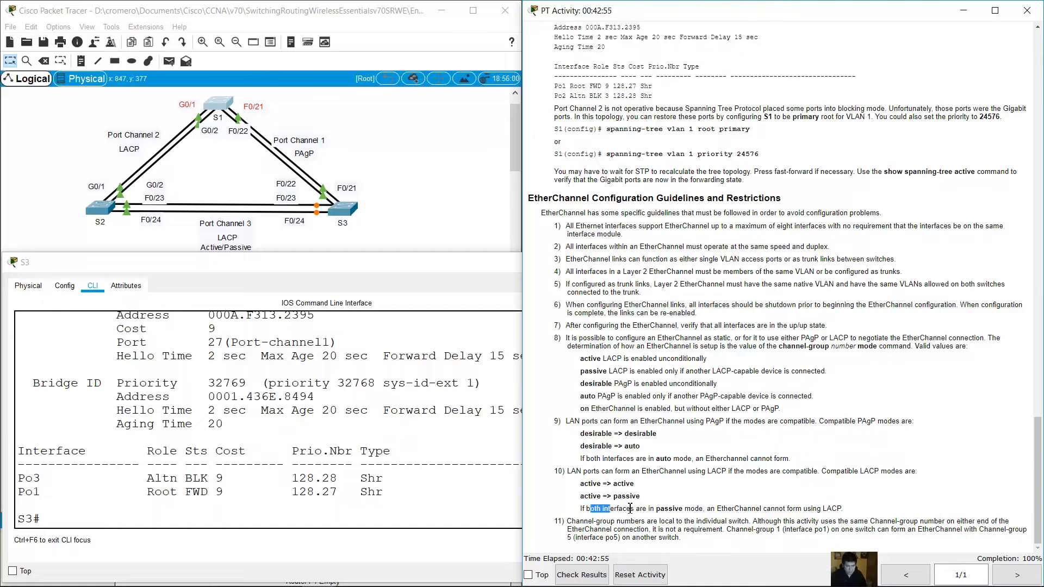
left_click_drag(593, 508, 732, 508)
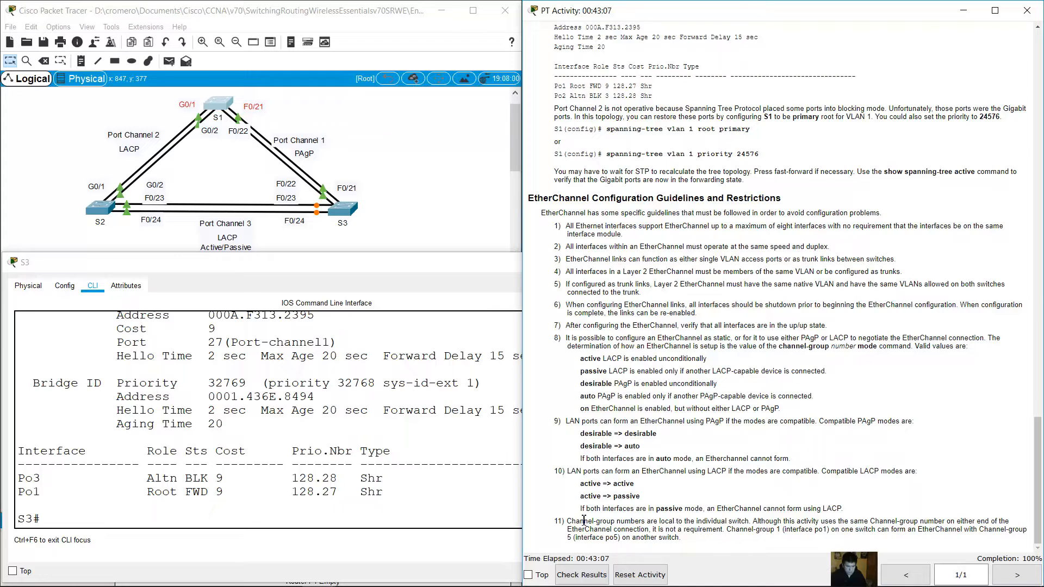
double_click(591, 521)
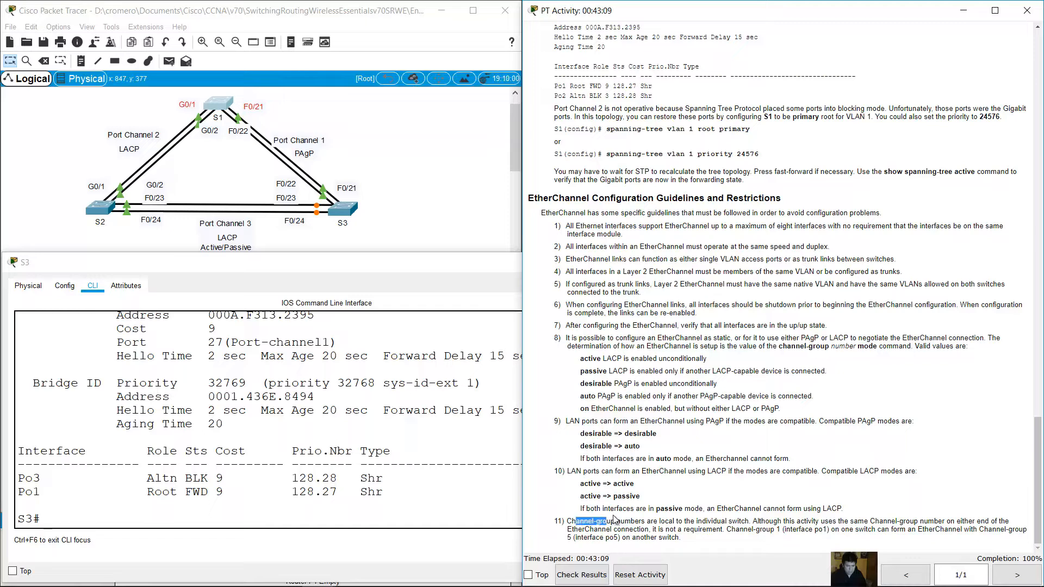
left_click_drag(602, 521, 712, 521)
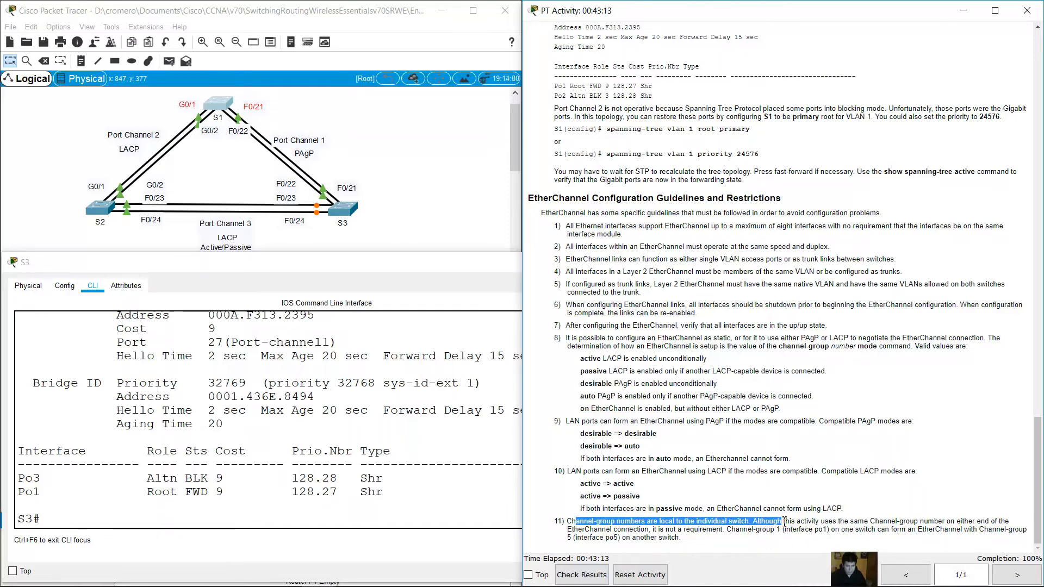
left_click_drag(779, 521, 865, 521)
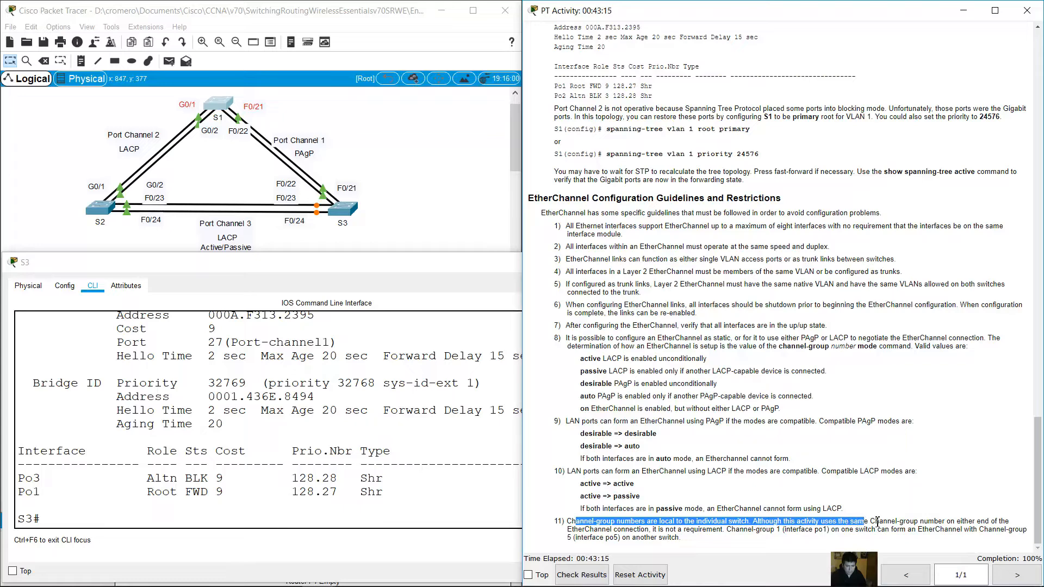
left_click_drag(859, 521, 959, 521)
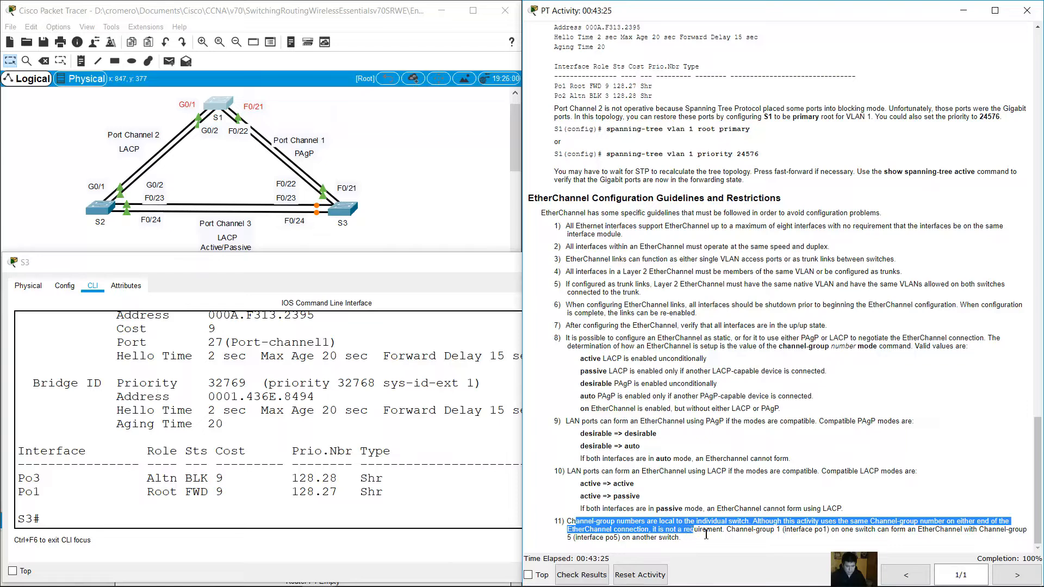
left_click_drag(692, 529, 783, 537)
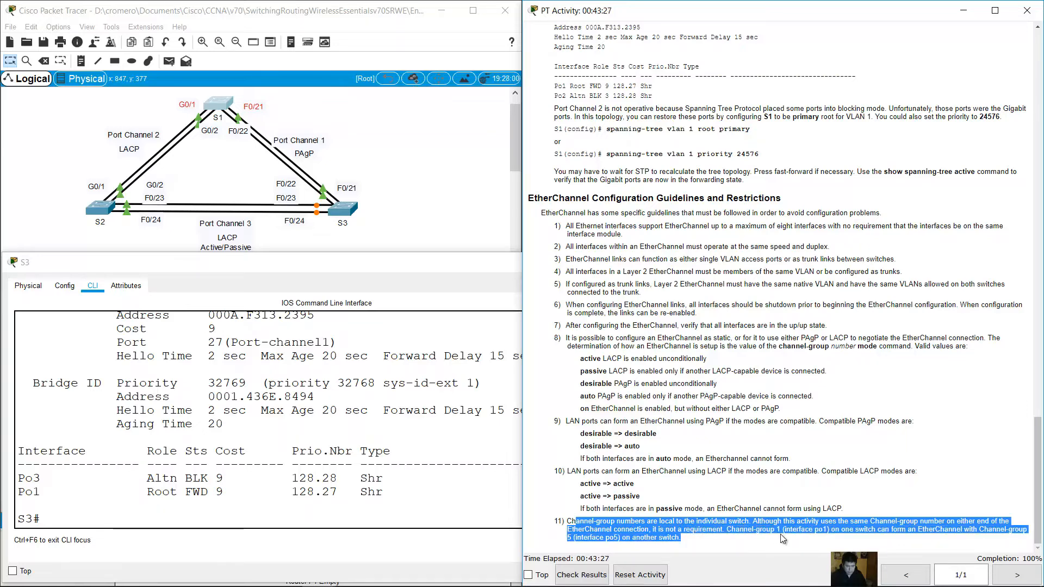